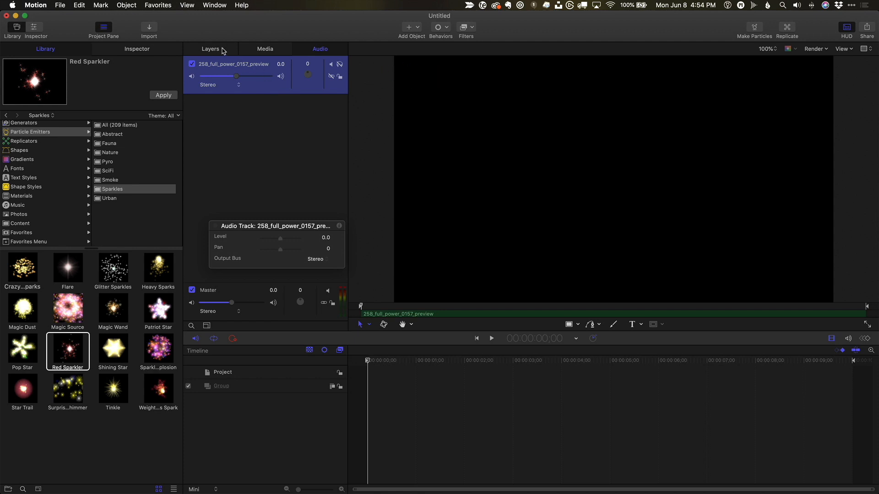
# - Show the project's Layers list and pick the Red Sparkler emitter from the Library
pyautogui.click(211, 49)
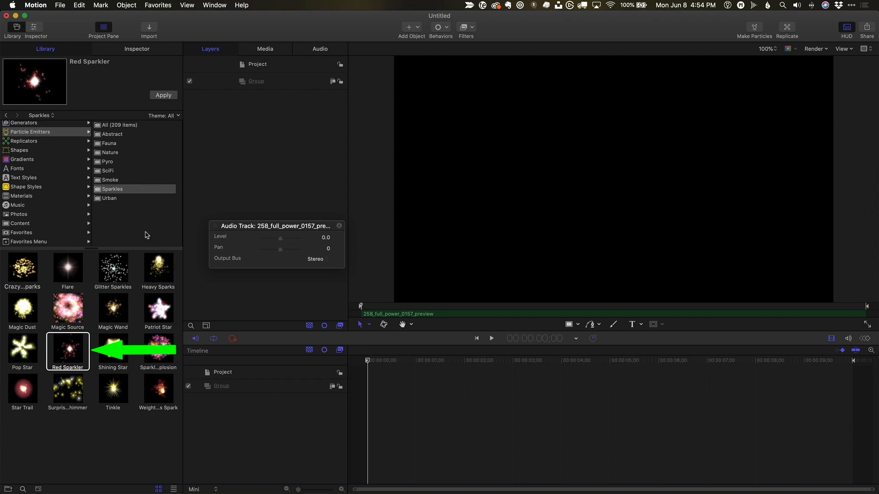
pyautogui.click(163, 94)
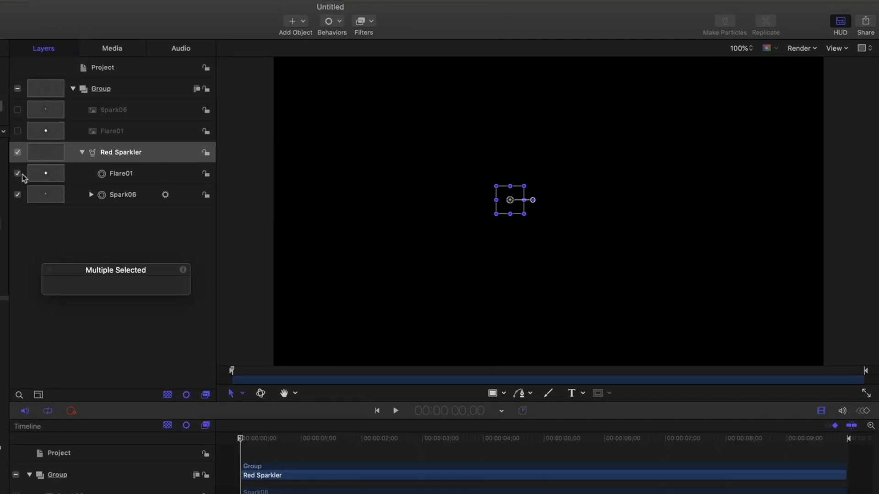
# - Disable the Flare01 cell and start an audio-driven behavior on Spark06's Birth Rate
pyautogui.click(122, 194)
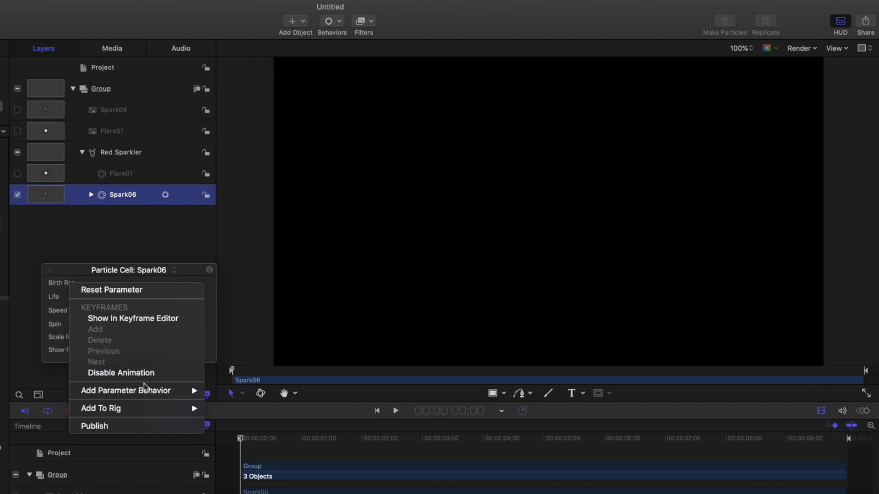
pyautogui.click(125, 390)
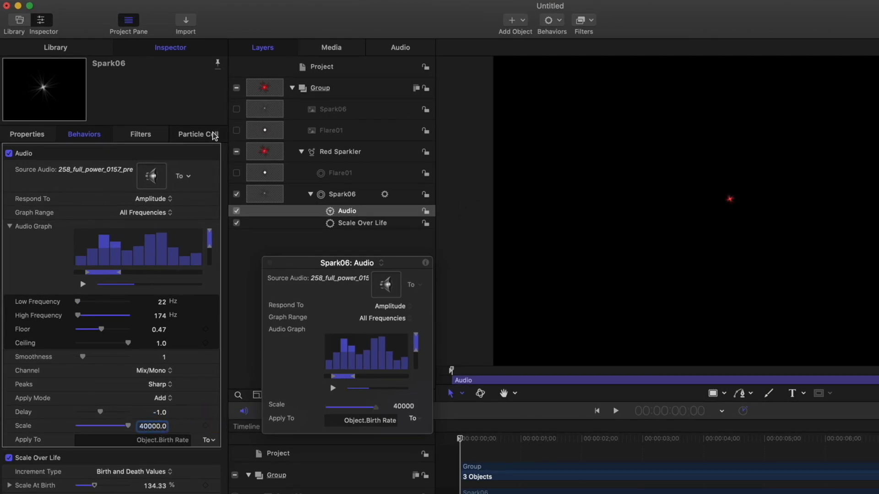
# - Add a Drag simulation behavior to the Spark06 cell from the Behaviors menu
pyautogui.click(197, 134)
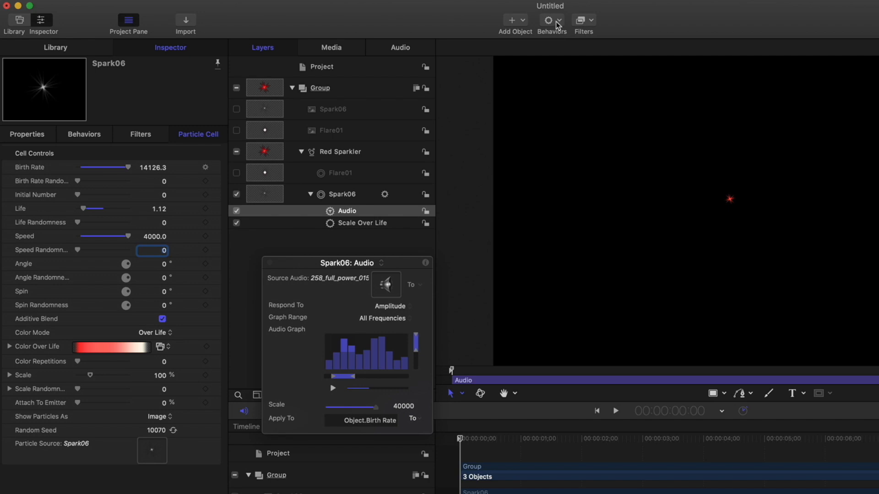
pyautogui.click(549, 19)
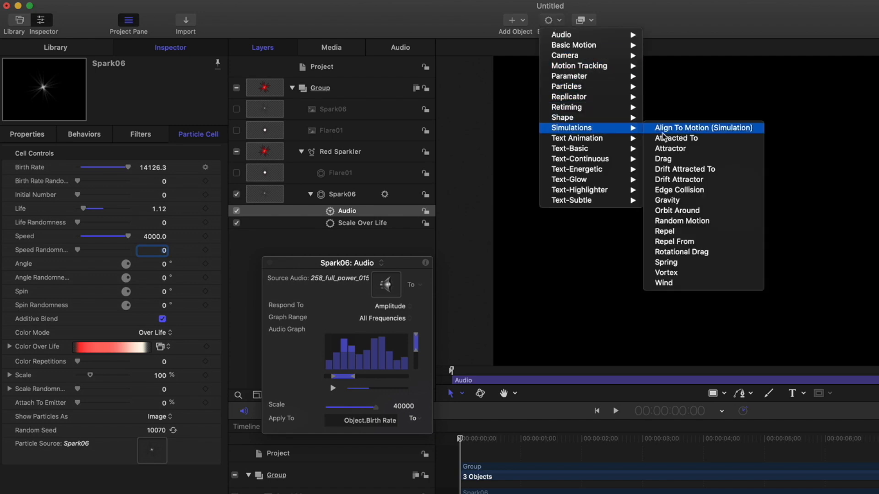
pyautogui.click(663, 158)
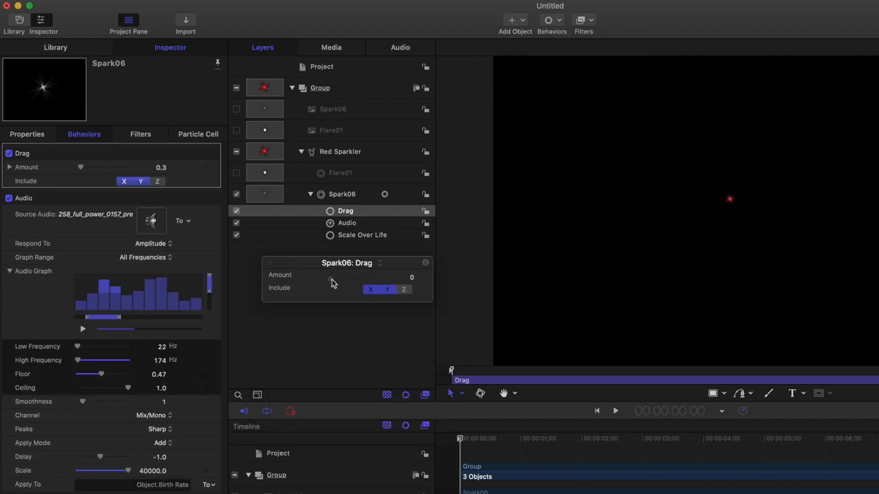